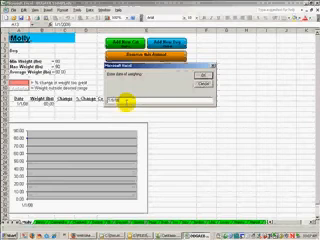
Step: Dismiss the small dialog over the weight tracker to return to the worksheet
left_click(210, 76)
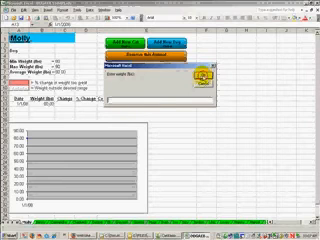